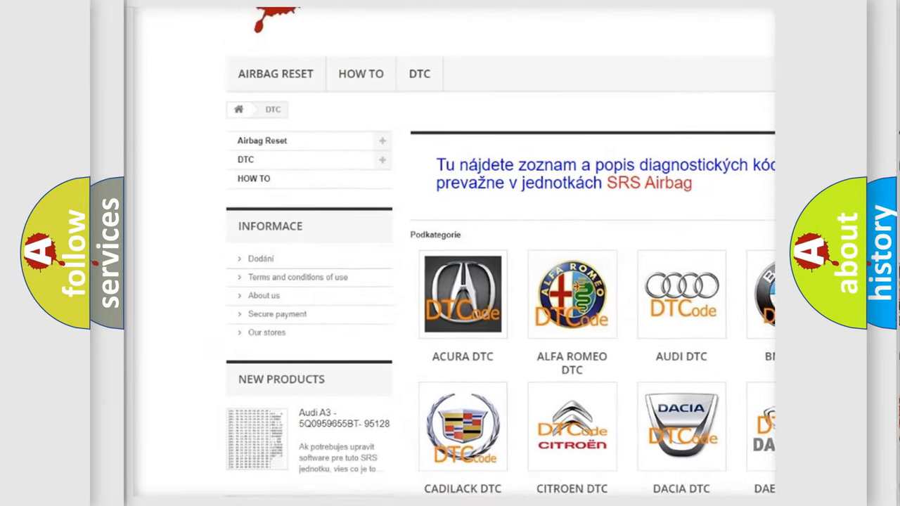
pyautogui.scroll(-3)
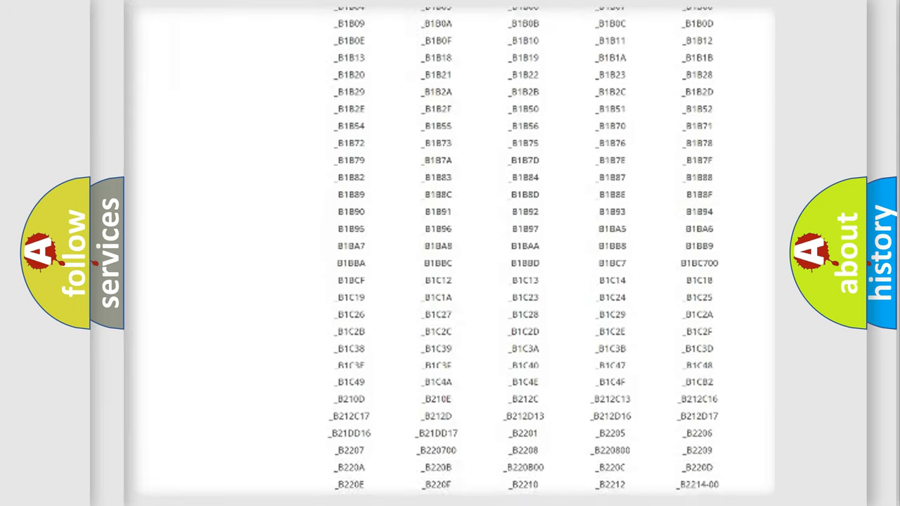
pyautogui.scroll(-3)
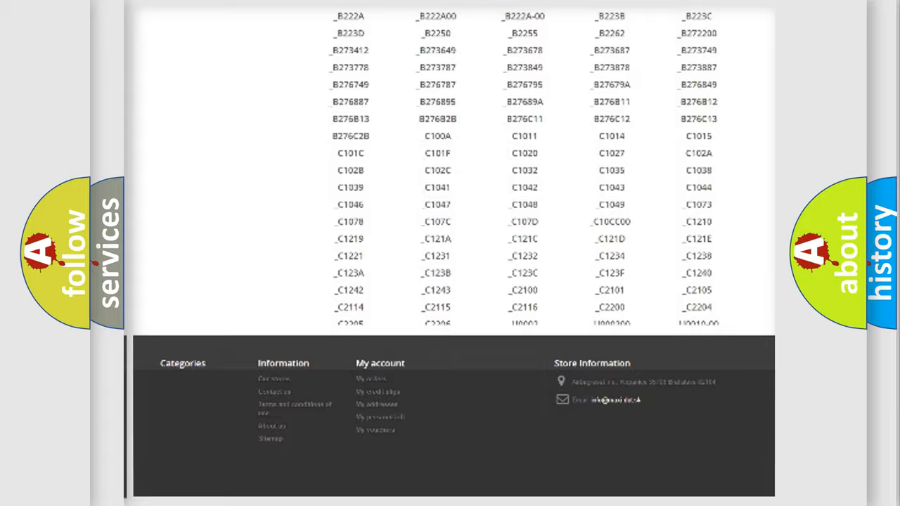
pyautogui.scroll(3)
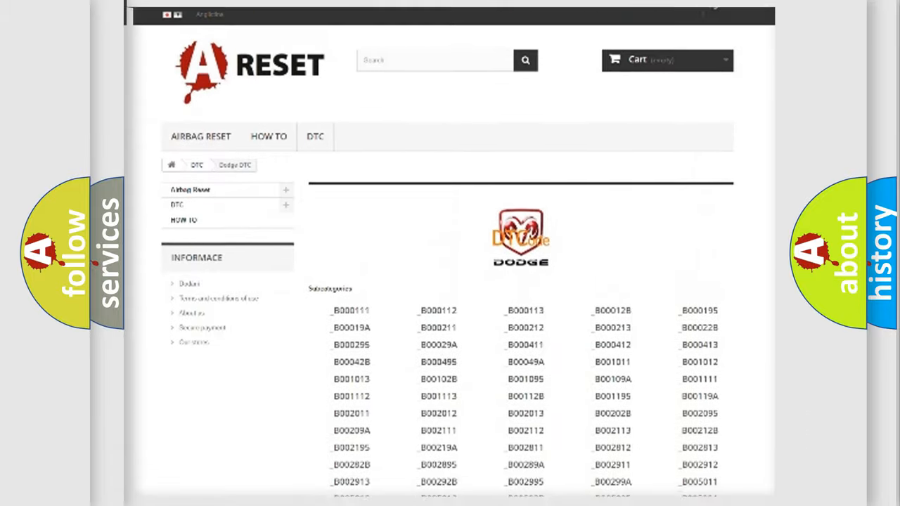